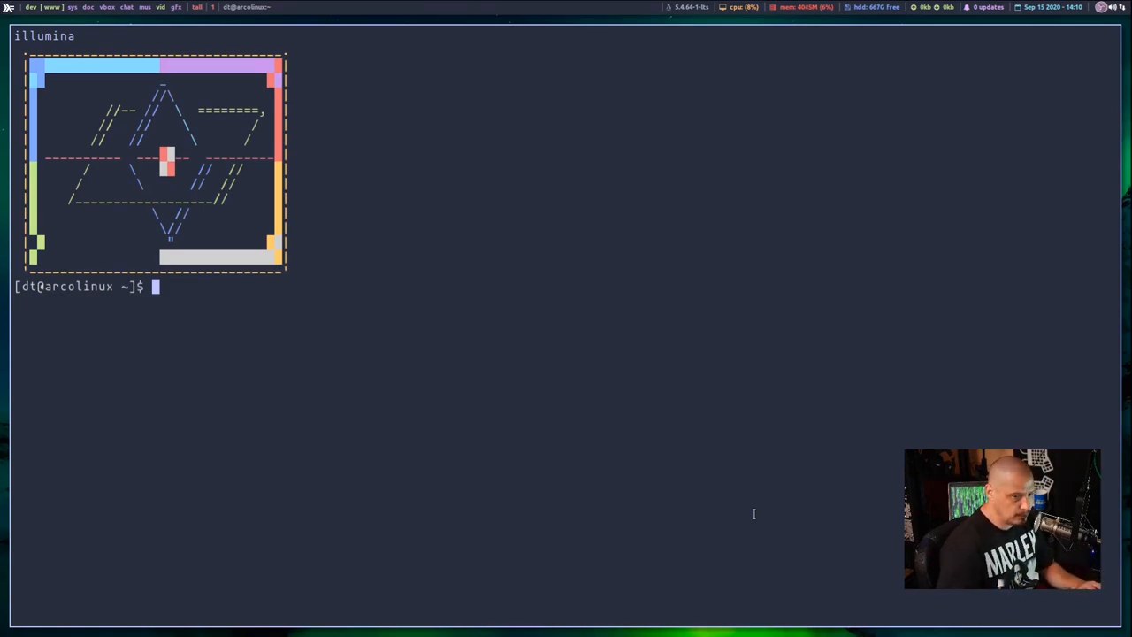
Abandon the half-typed 'sudo snap install cornyjok' command and begin entering 'corny' at a fresh prompt
{"action": "type", "text": "sudo"}
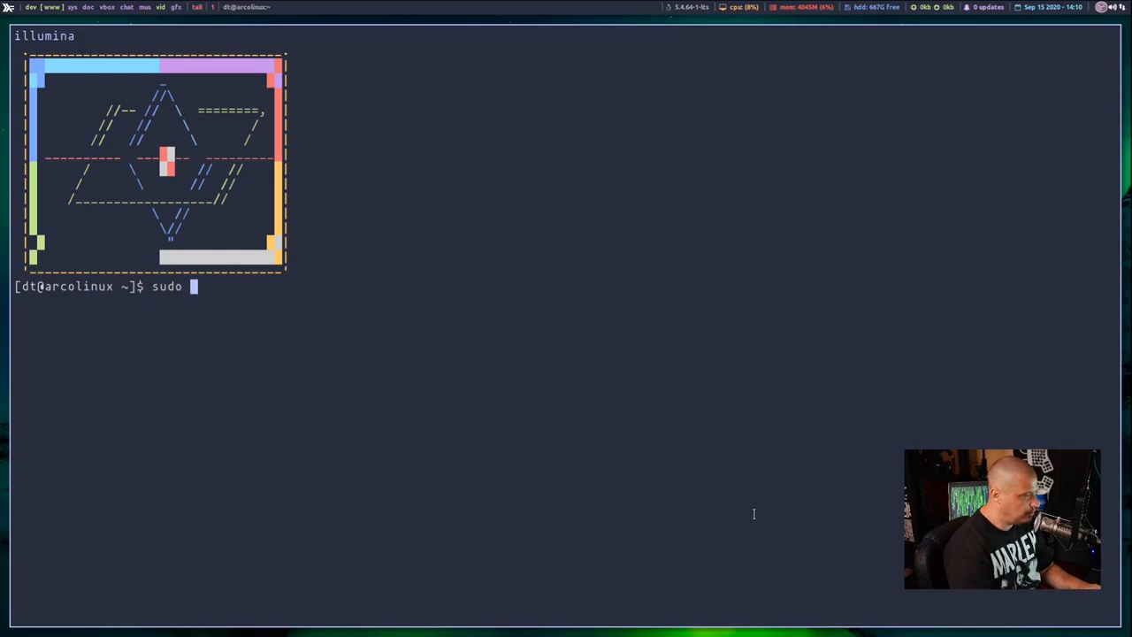
{"action": "type", "text": "snap install"}
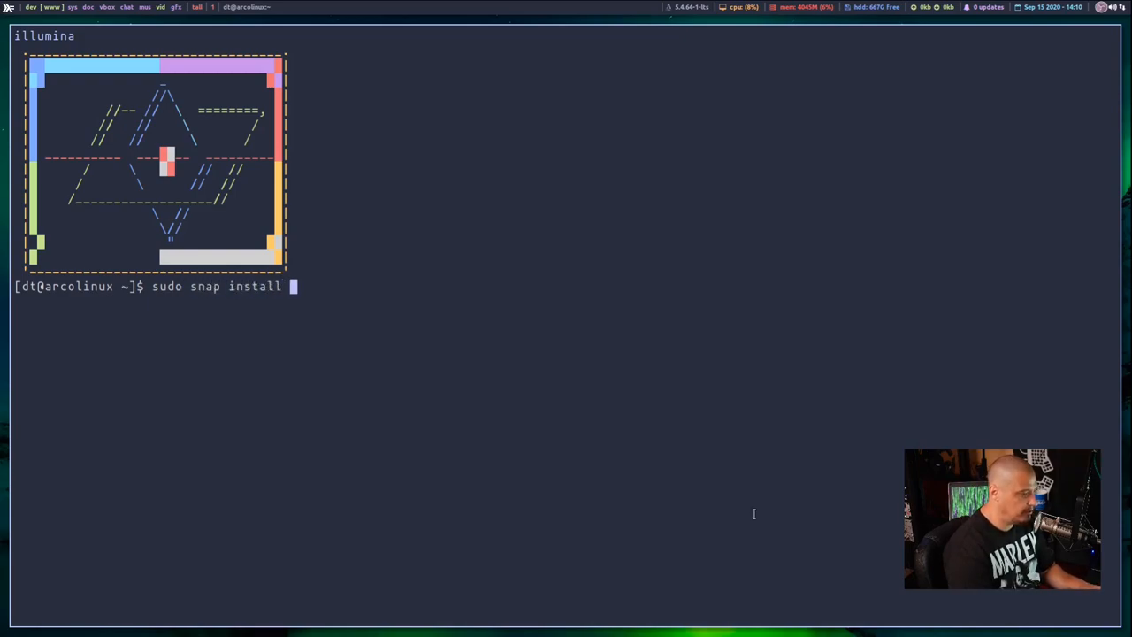
{"action": "type", "text": "cornyjok"}
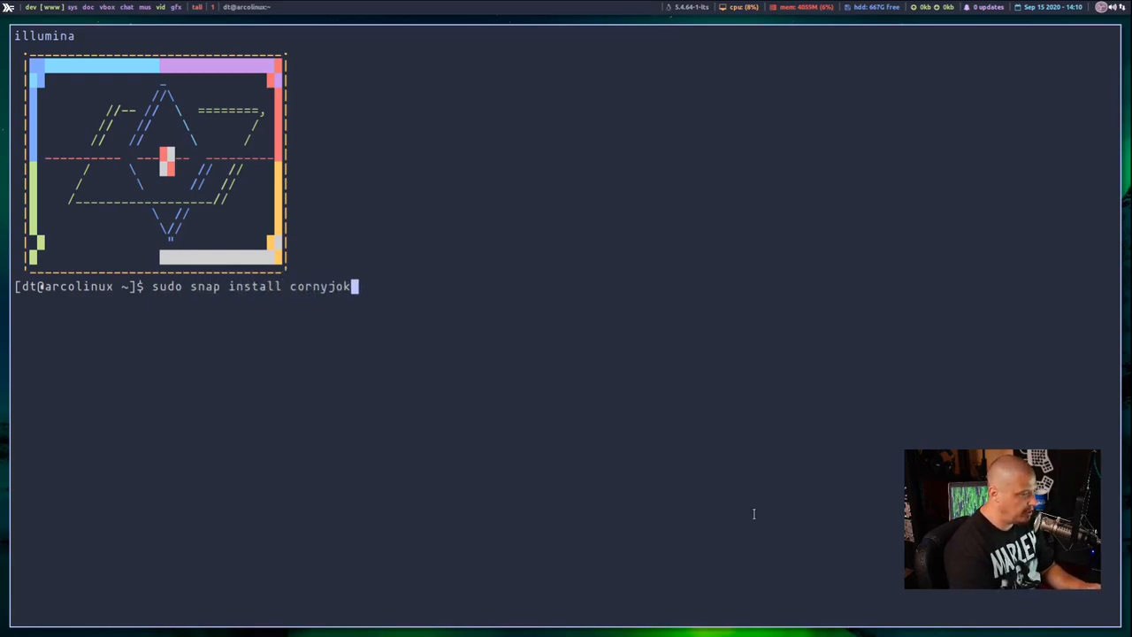
{"action": "key", "text": "BackSpace"}
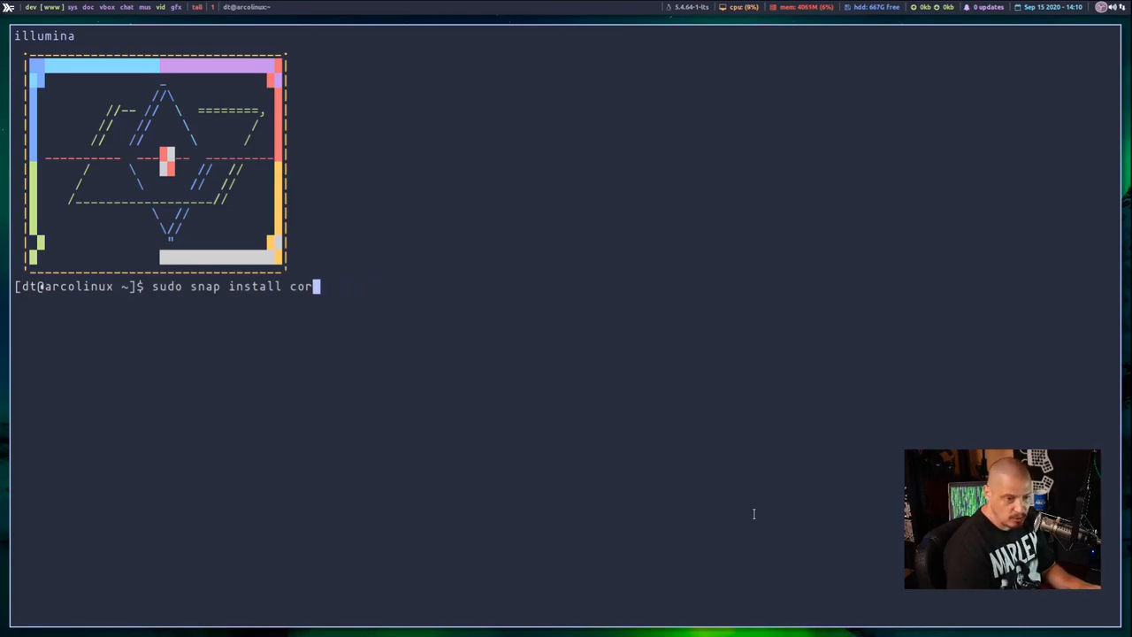
{"action": "key", "text": "ctrl+c"}
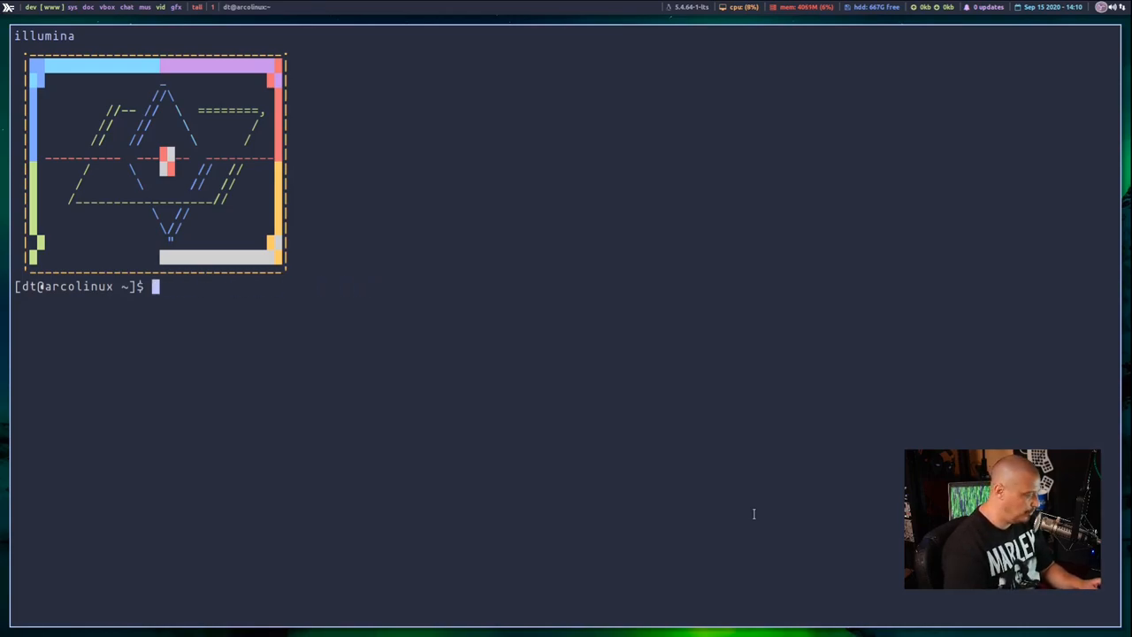
{"action": "type", "text": "corny"}
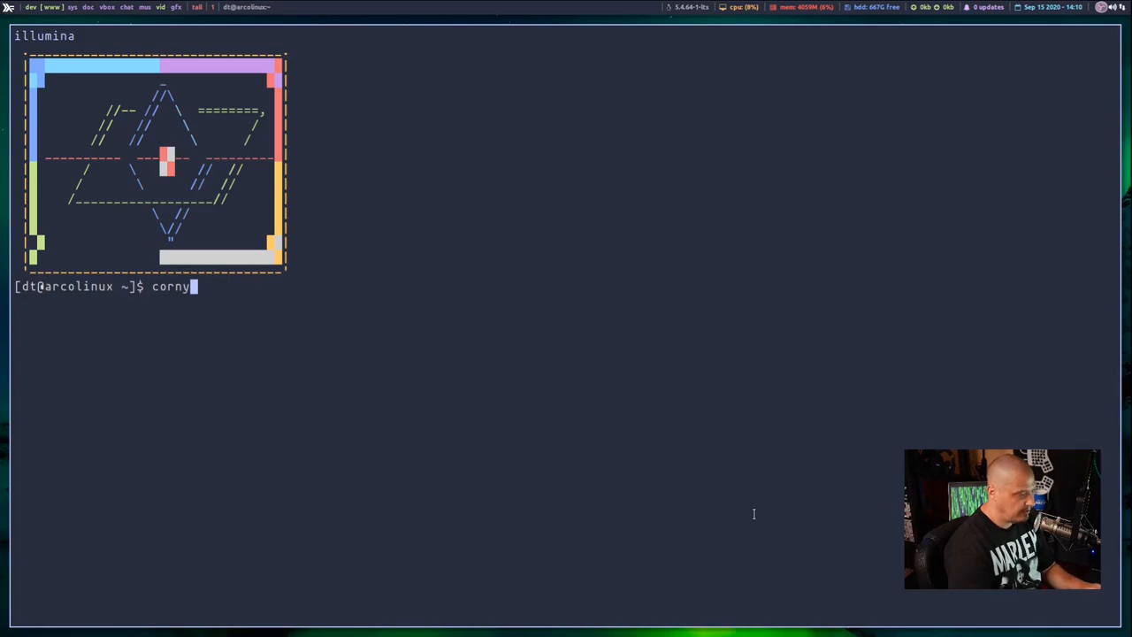
Run cornyjokes to print its pirate and computer jokes with ASCII art, then deselect the output
{"action": "key", "text": "Return"}
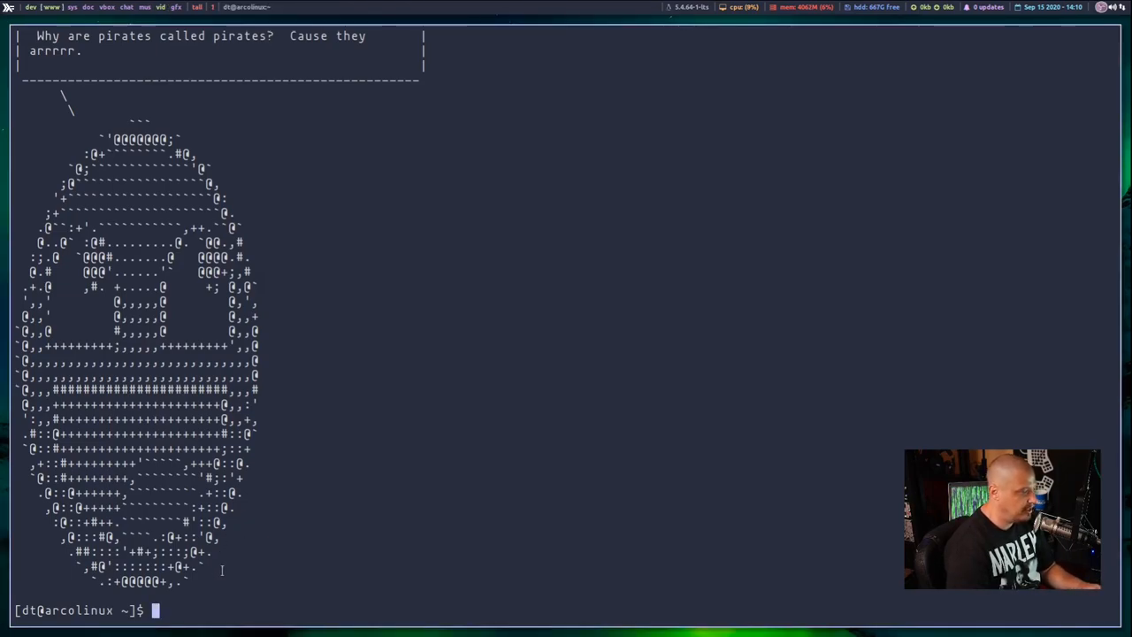
{"action": "mouse_move", "coordinate": [567, 533]}
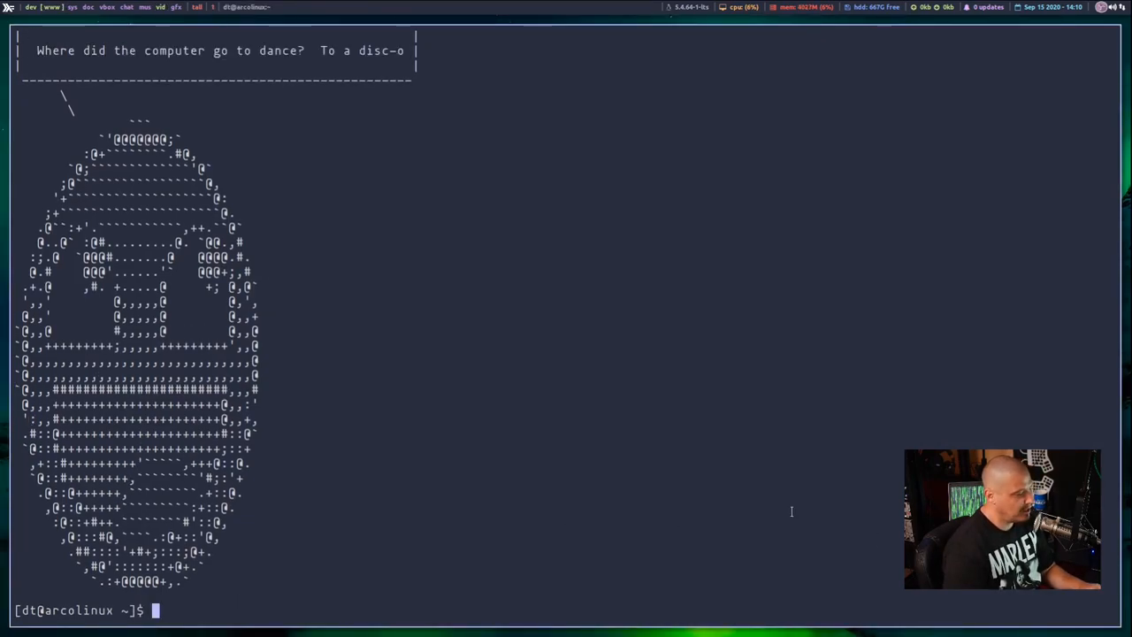
{"action": "mouse_move", "coordinate": [421, 336]}
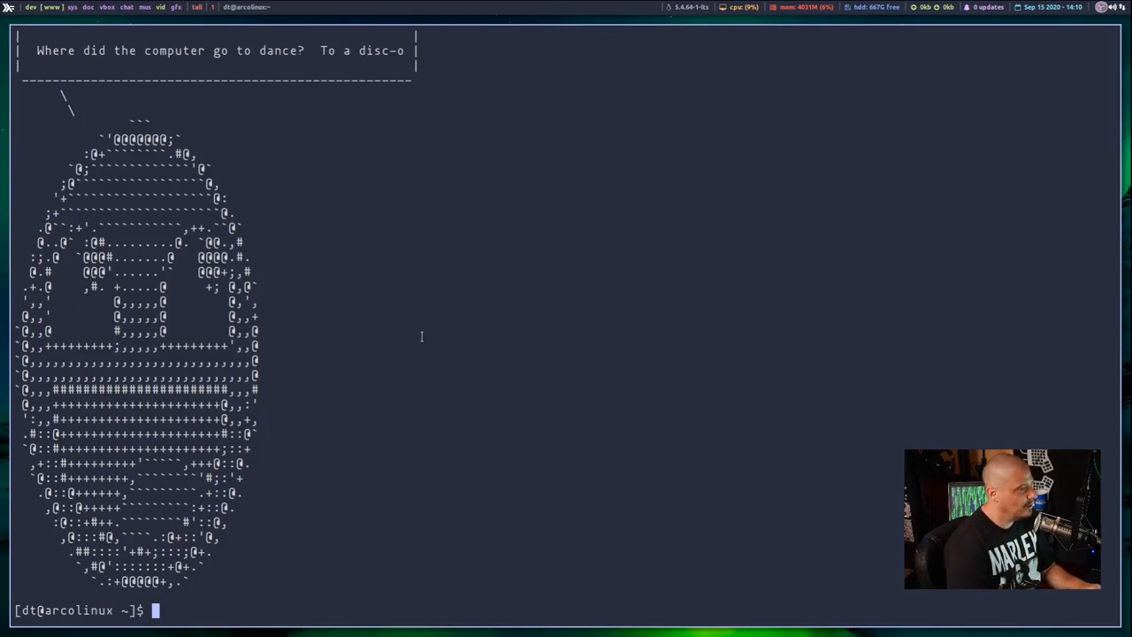
{"action": "mouse_move", "coordinate": [597, 530]}
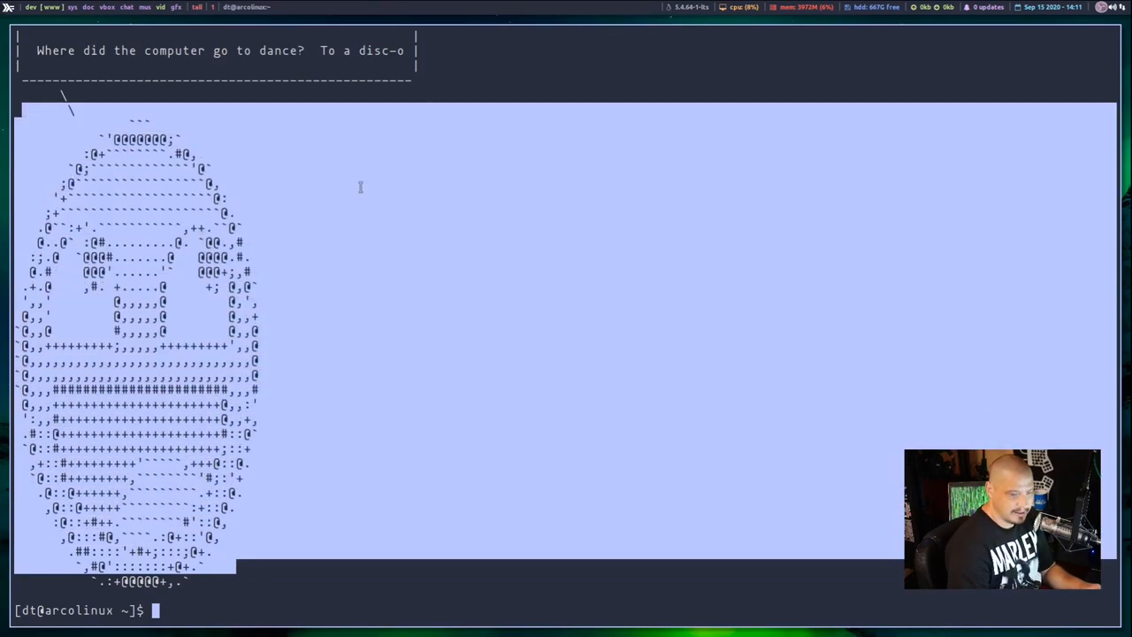
{"action": "left_click", "coordinate": [354, 608]}
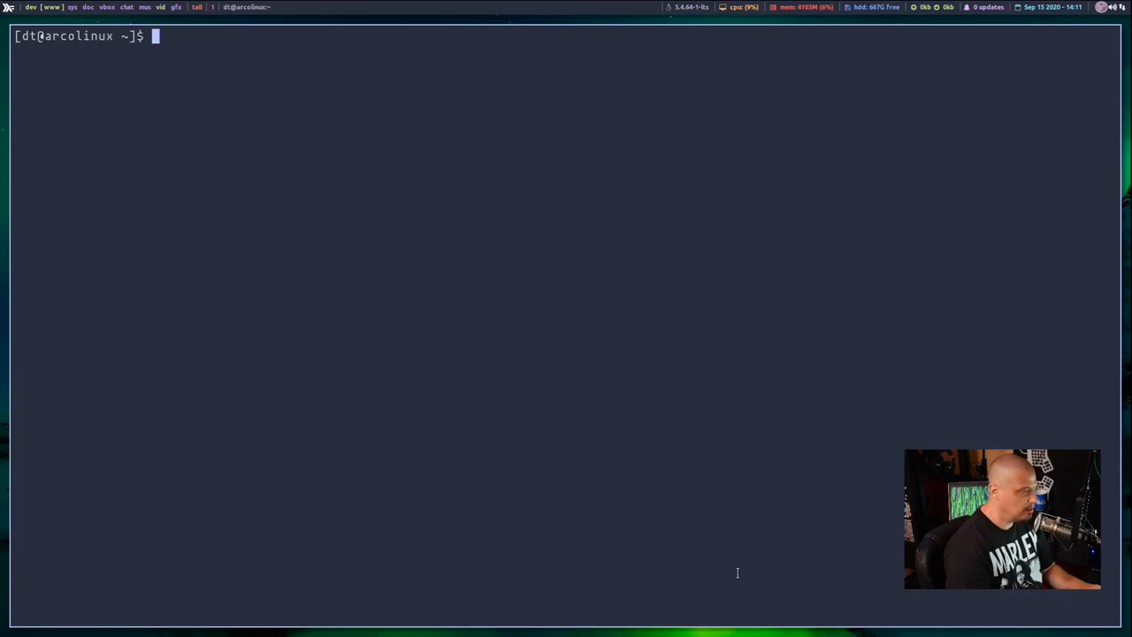
Run whatami twice, getting the mullet face answering 'Useless' and then 'An accident'
{"action": "type", "text": "whatami"}
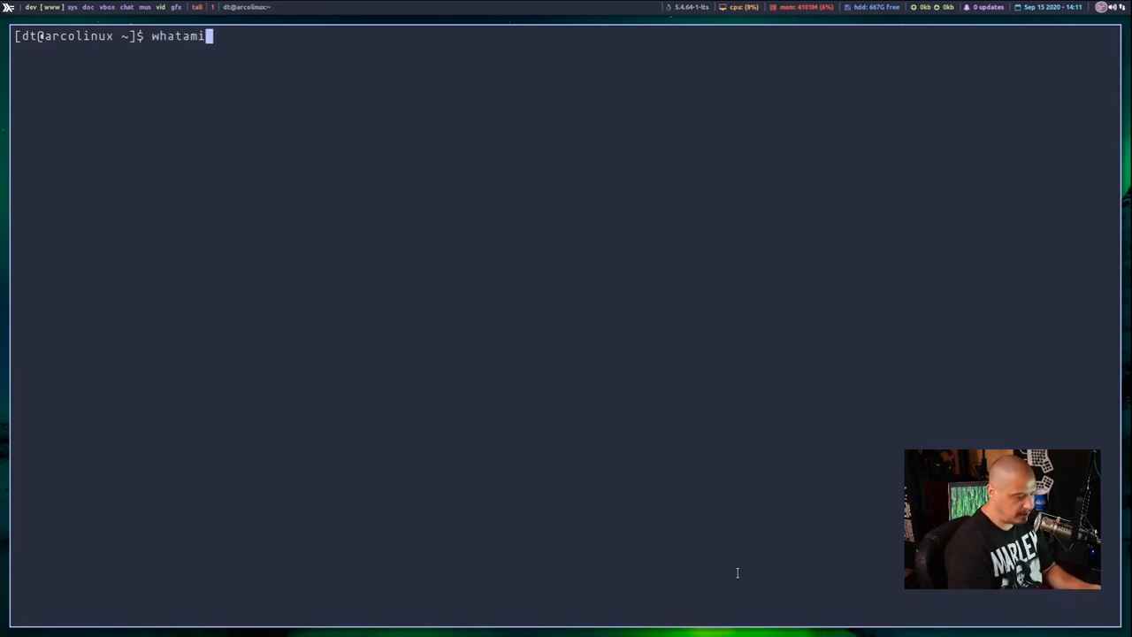
{"action": "key", "text": "Return"}
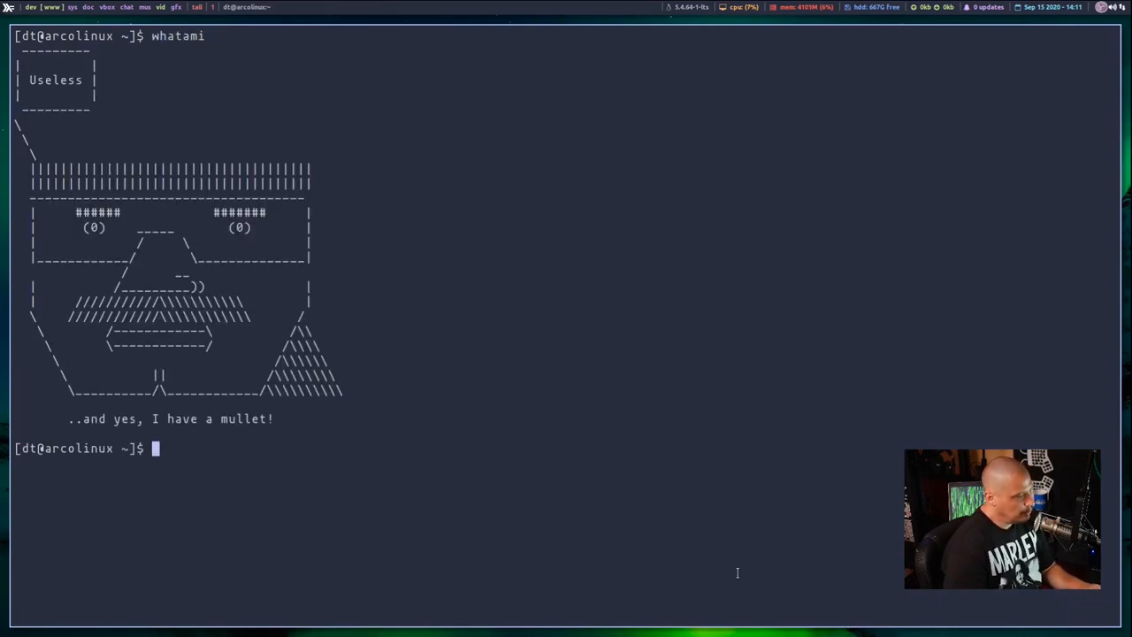
{"action": "type", "text": "whatami"}
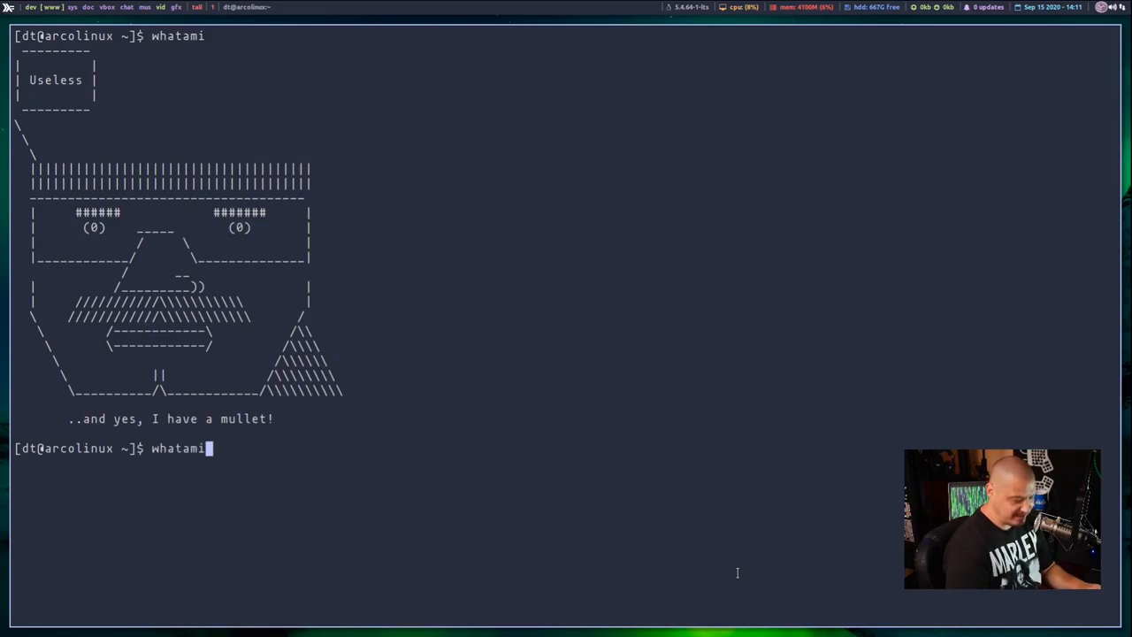
{"action": "key", "text": "Return"}
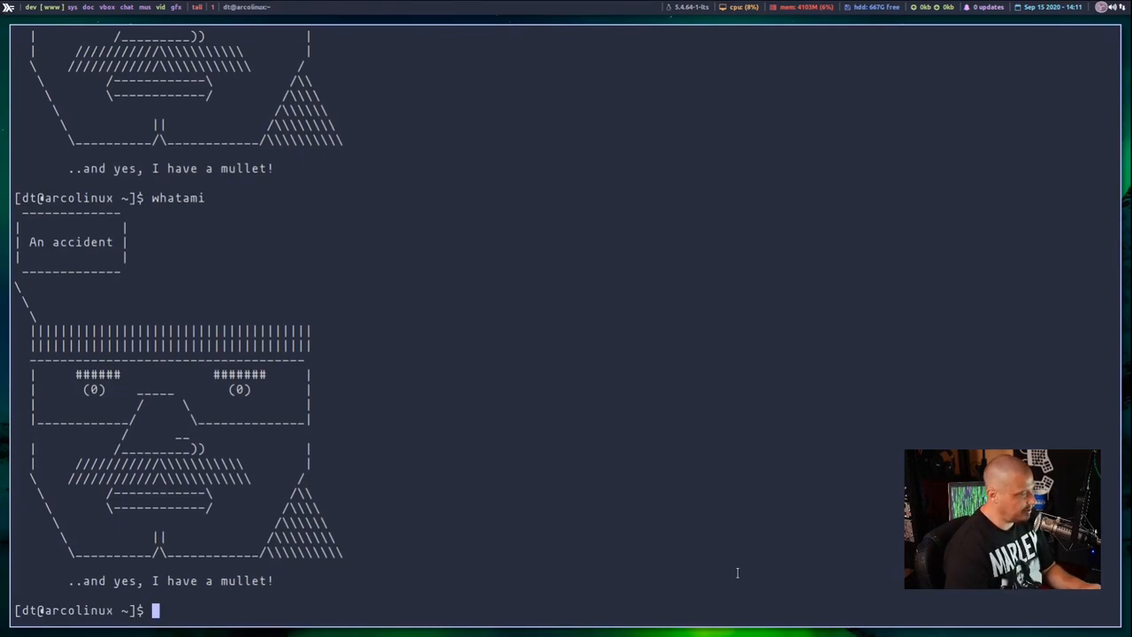
{"action": "mouse_move", "coordinate": [396, 529]}
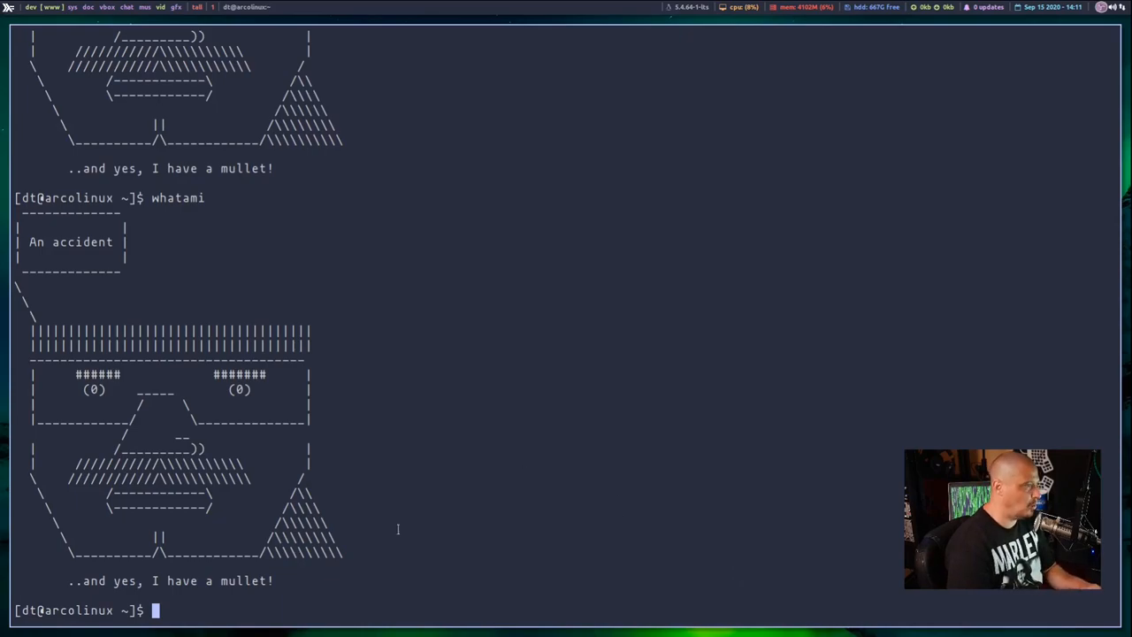
{"action": "mouse_move", "coordinate": [138, 401]}
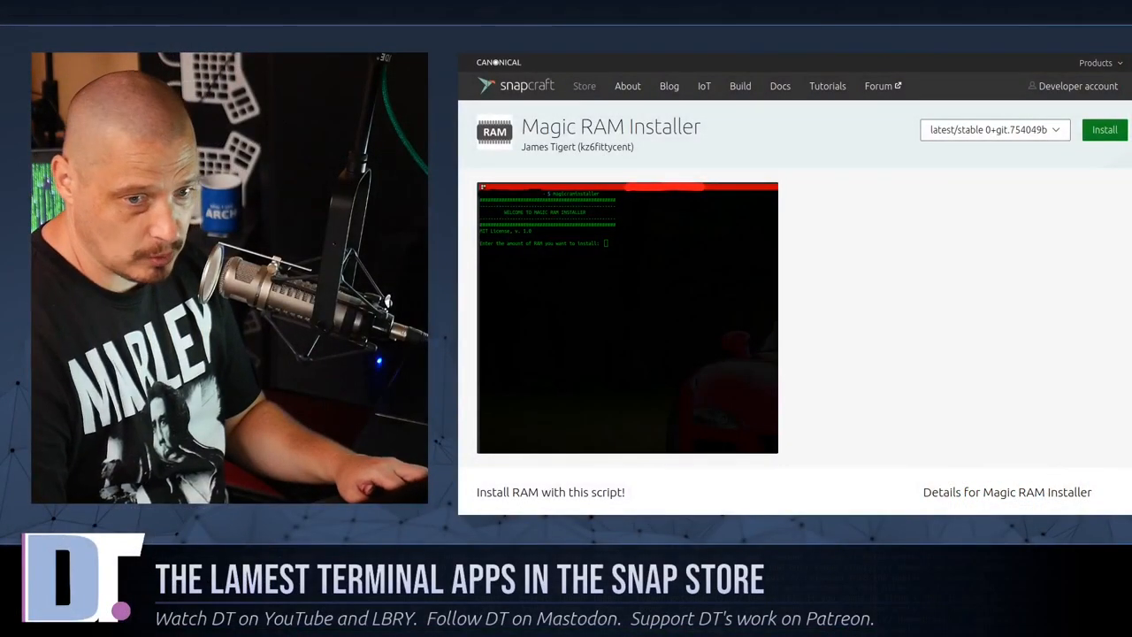
{"action": "mouse_move", "coordinate": [891, 415]}
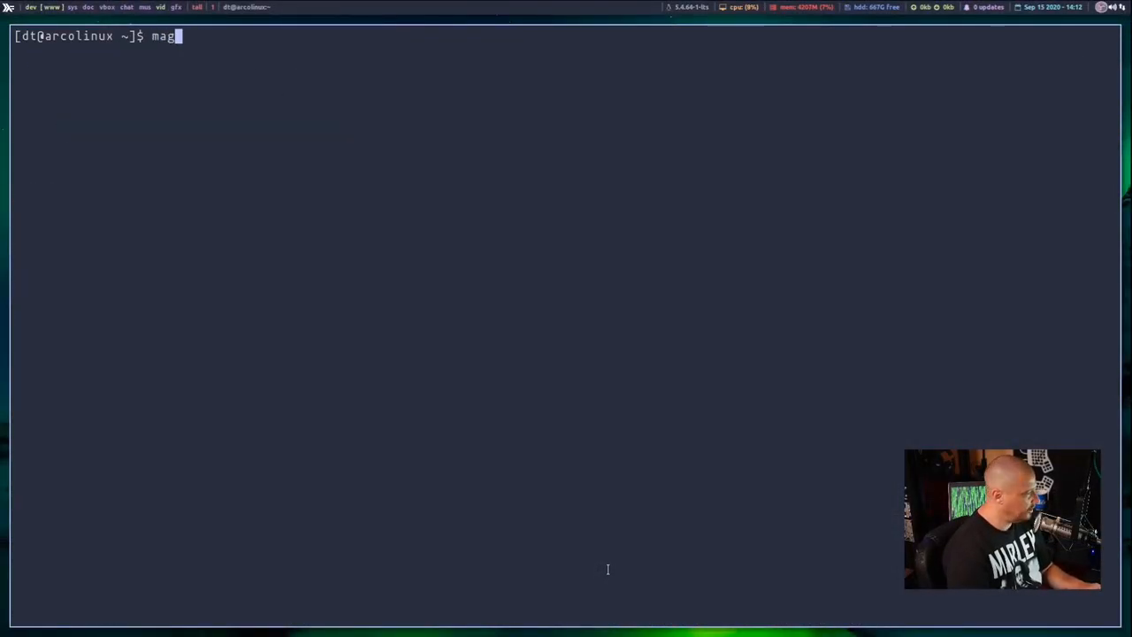
Launch magicraminstaller and advance to its RAM amount prompt
{"action": "type", "text": "icra"}
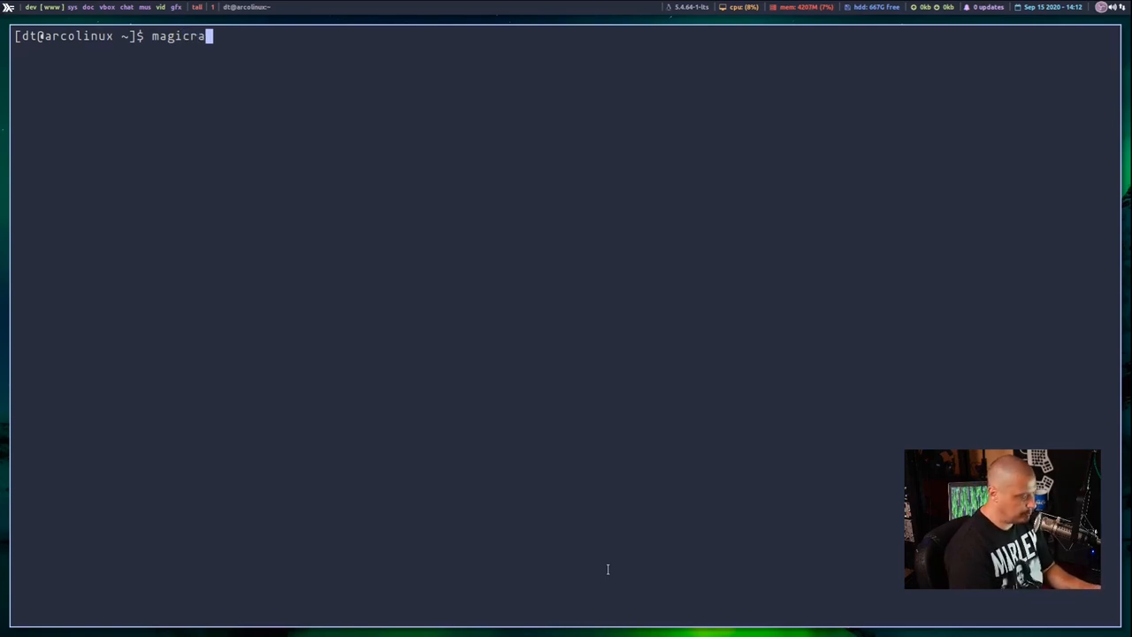
{"action": "type", "text": "inst"}
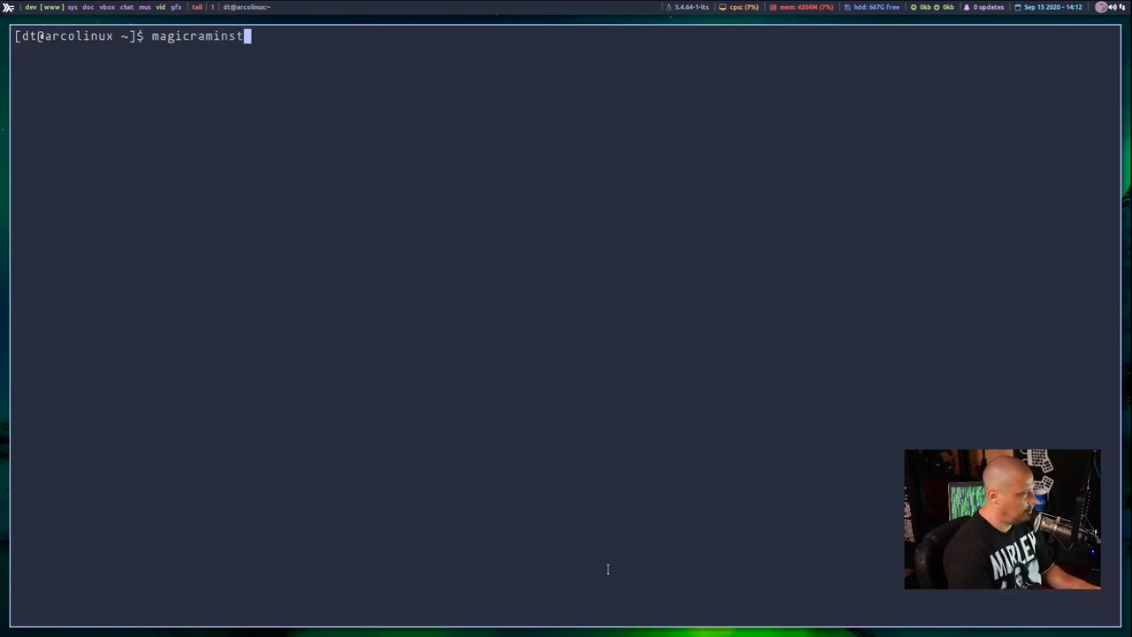
{"action": "key", "text": "Return"}
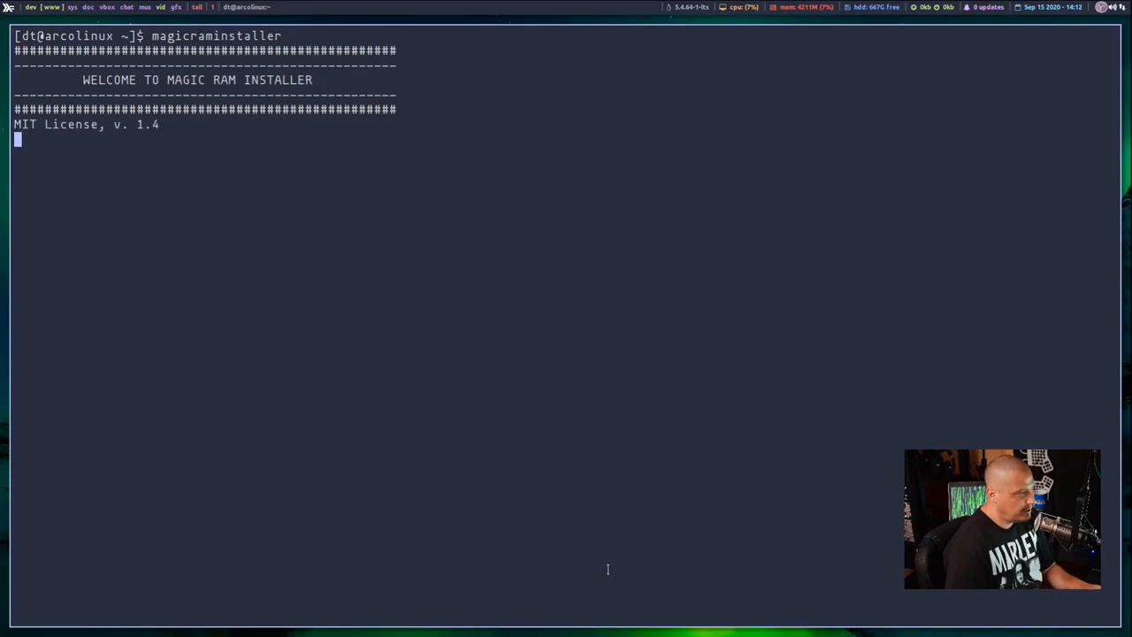
{"action": "key", "text": "Return"}
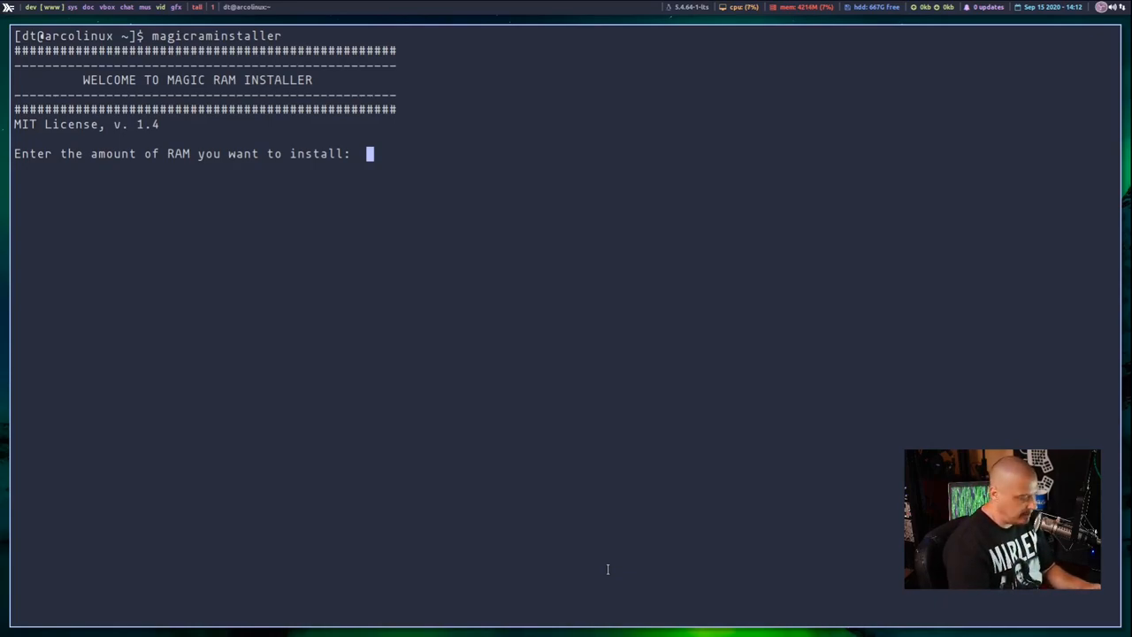
Request 1024G of RAM and let the joke installation finish back at the shell prompt
{"action": "type", "text": "1024"}
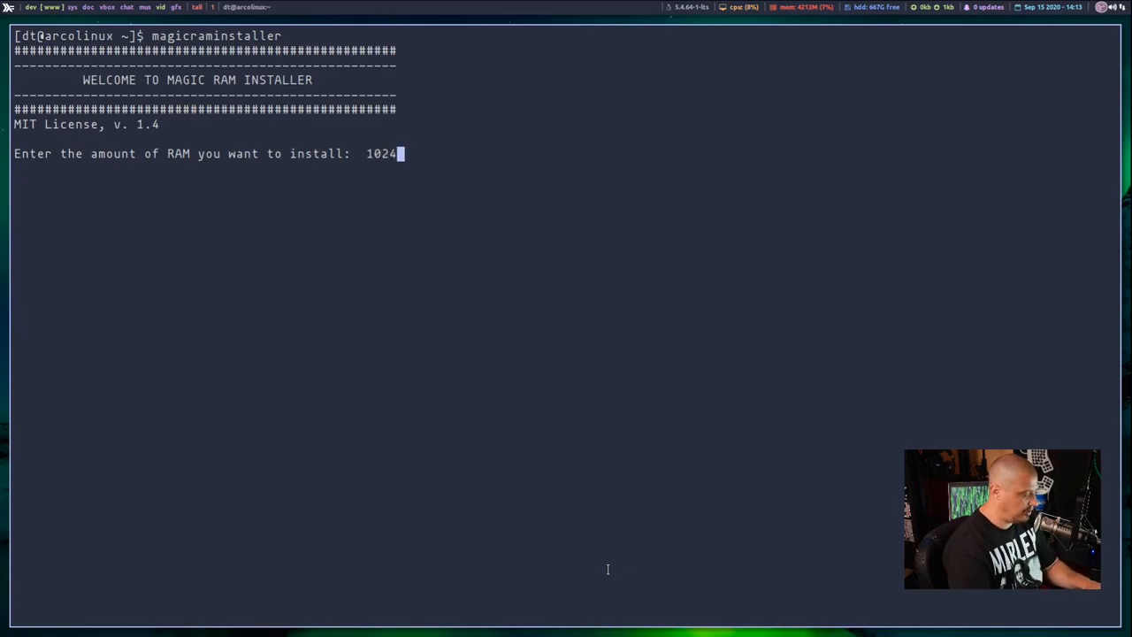
{"action": "key", "text": "Return"}
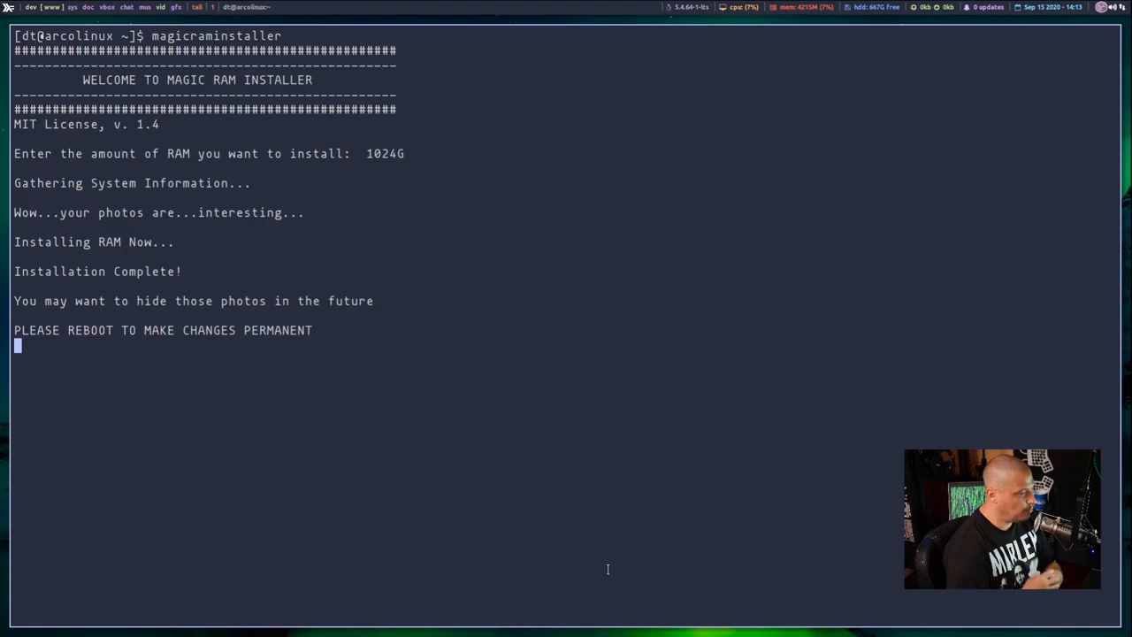
{"action": "key", "text": "Return"}
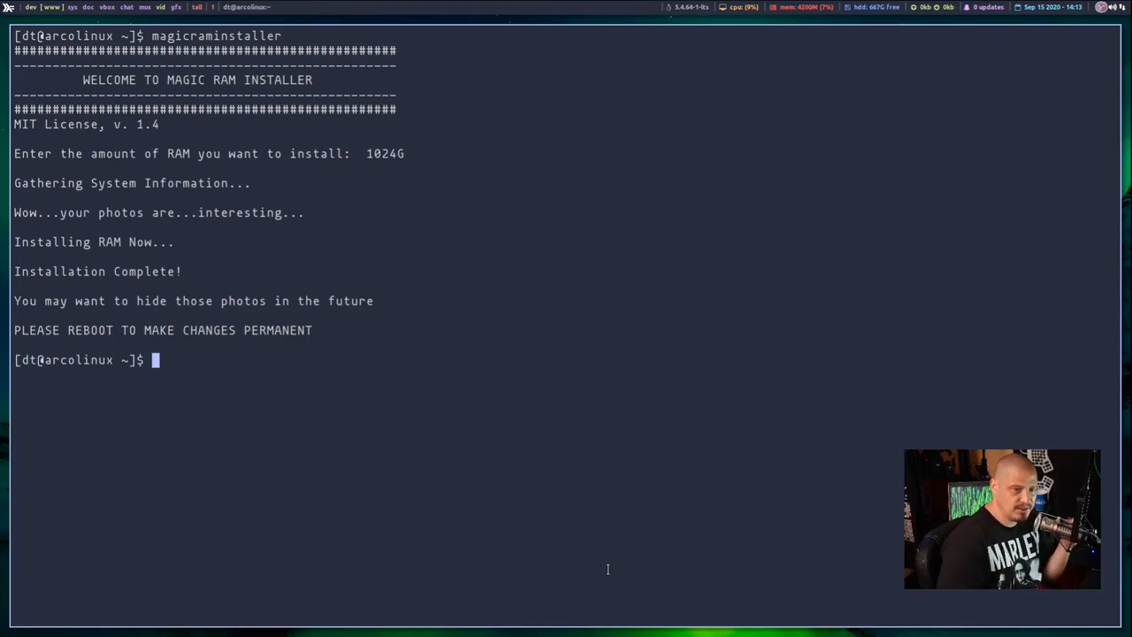
{"action": "mouse_move", "coordinate": [552, 423]}
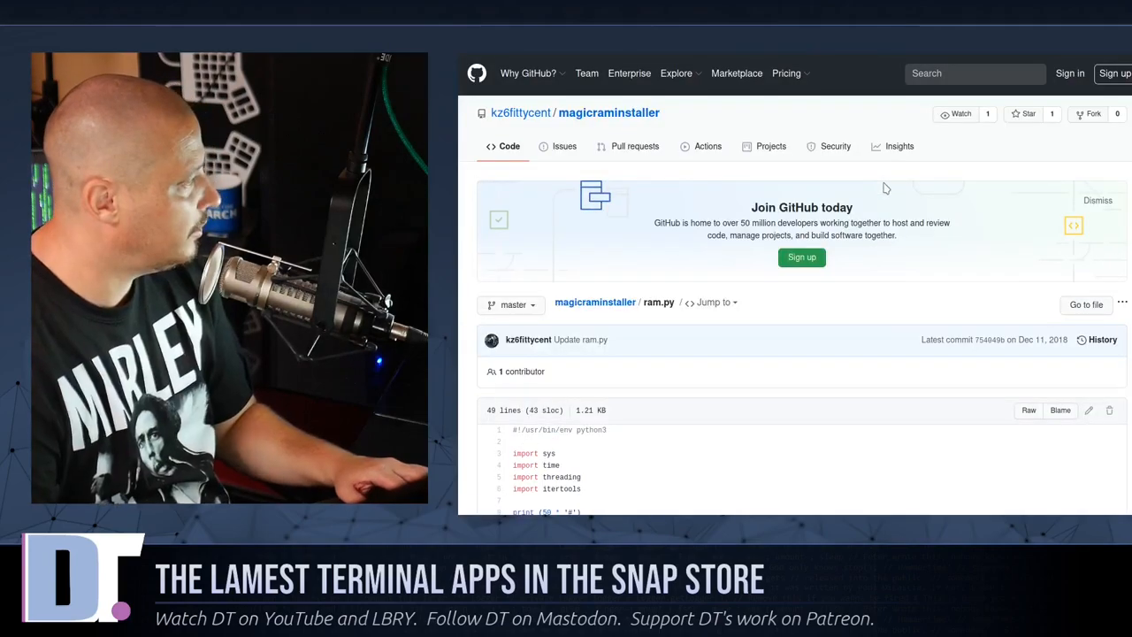
Scroll through ram.py to its print and sleep calls and back to the top
{"action": "scroll", "scroll_direction": "down", "scroll_amount": 3}
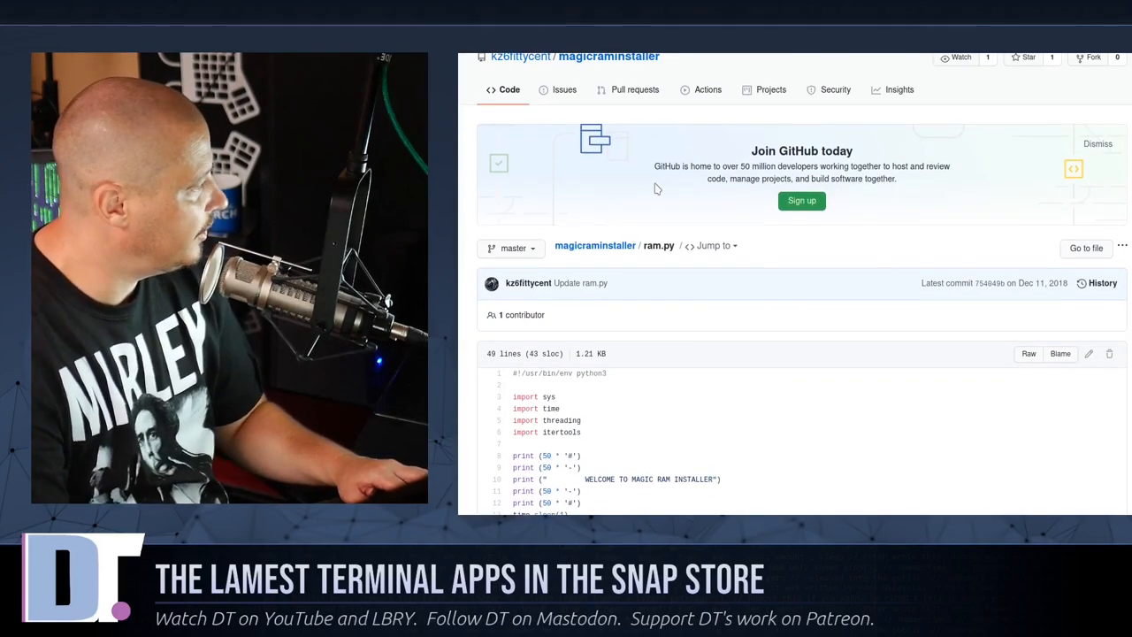
{"action": "scroll", "scroll_direction": "down", "scroll_amount": 3}
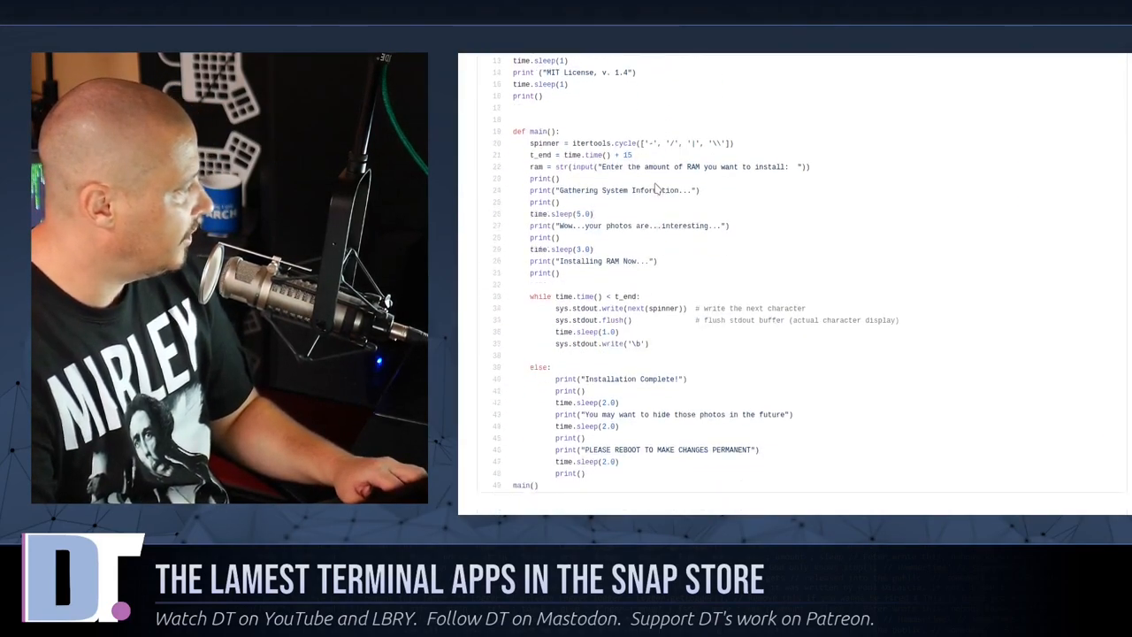
{"action": "scroll", "scroll_direction": "up", "scroll_amount": 3}
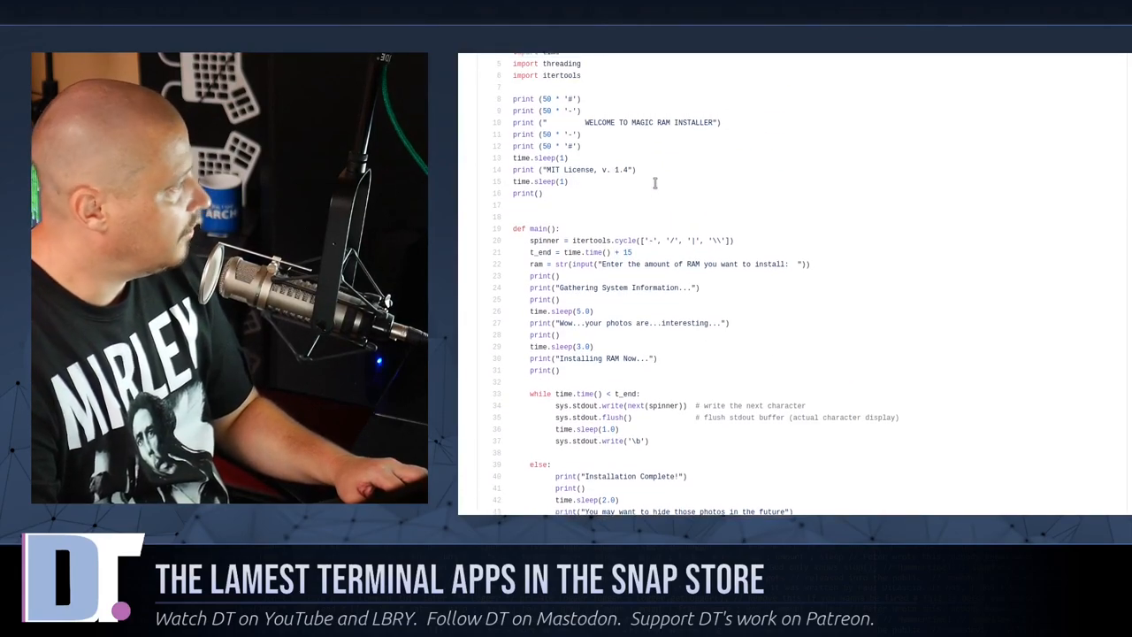
{"action": "scroll", "scroll_direction": "up", "scroll_amount": 3}
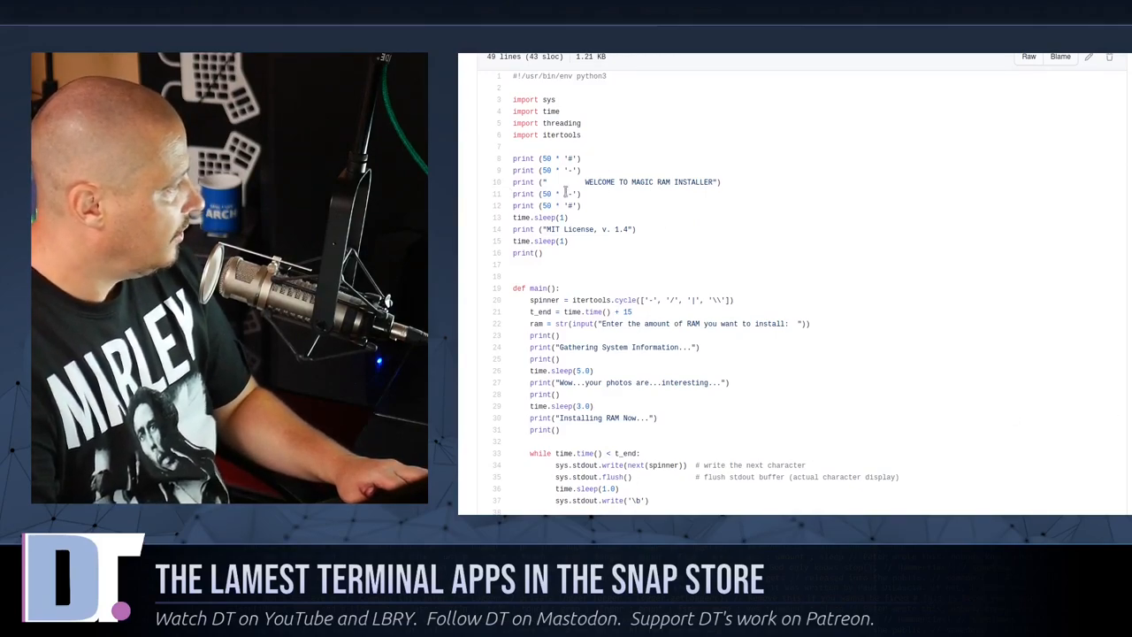
{"action": "scroll", "scroll_direction": "down", "scroll_amount": 3}
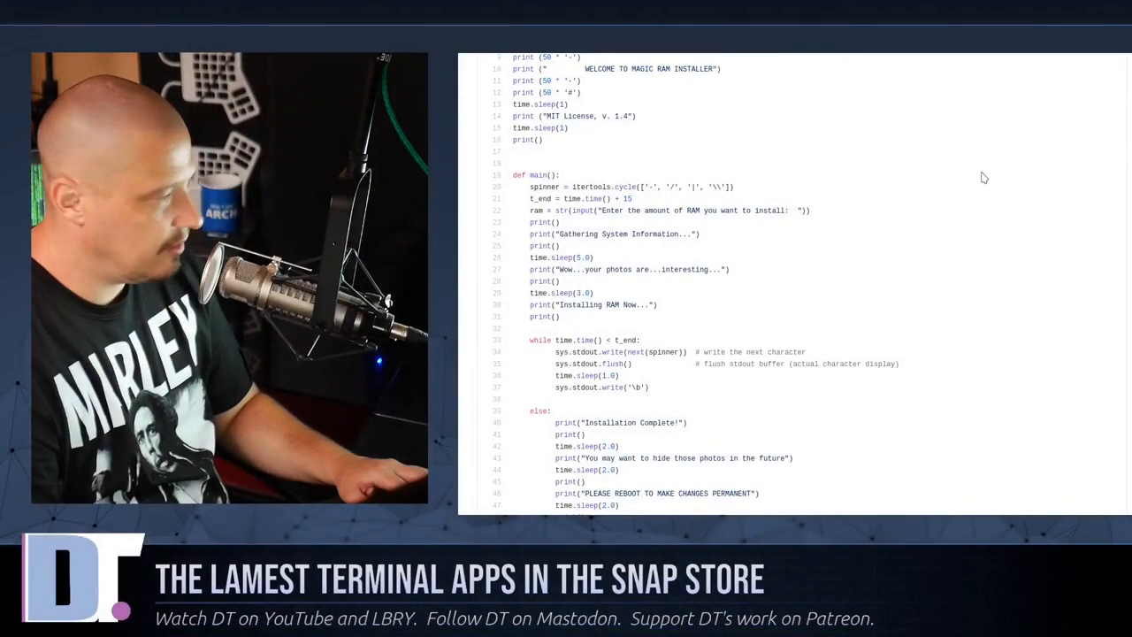
{"action": "scroll", "scroll_direction": "down", "scroll_amount": 3}
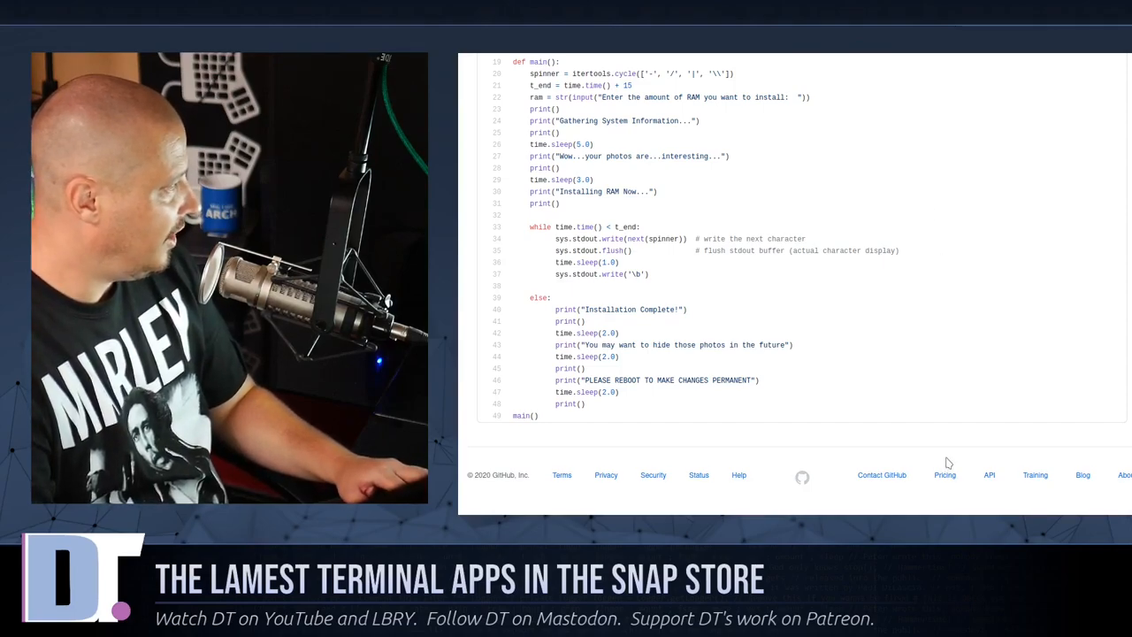
{"action": "scroll", "scroll_direction": "up", "scroll_amount": 3}
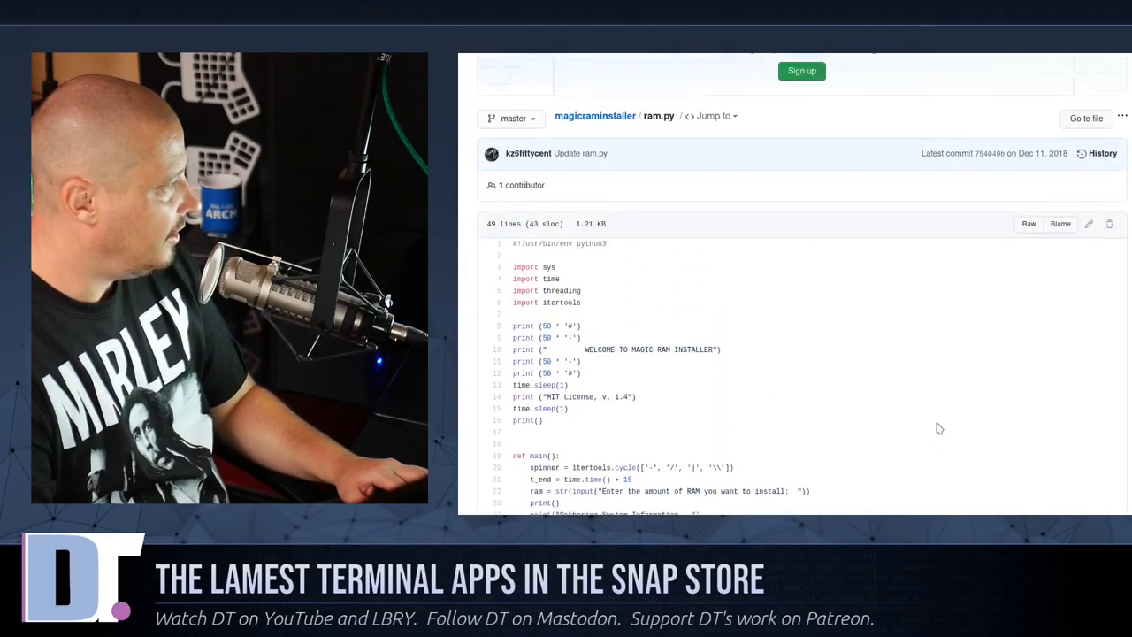
{"action": "scroll", "scroll_direction": "down", "scroll_amount": 3}
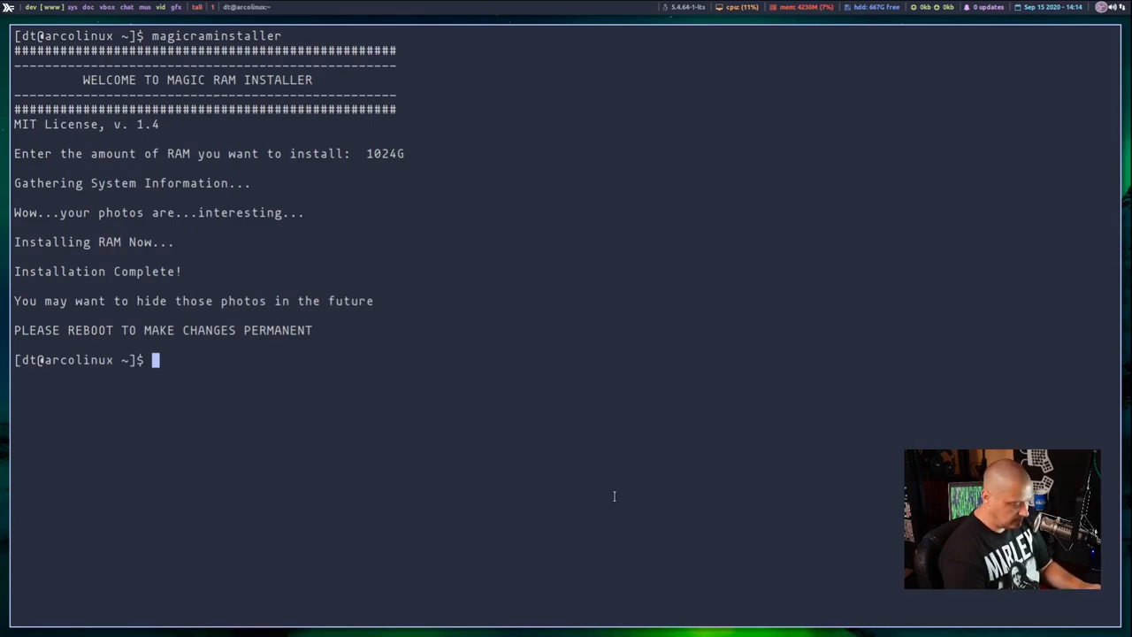
{"action": "type", "text": "htop"}
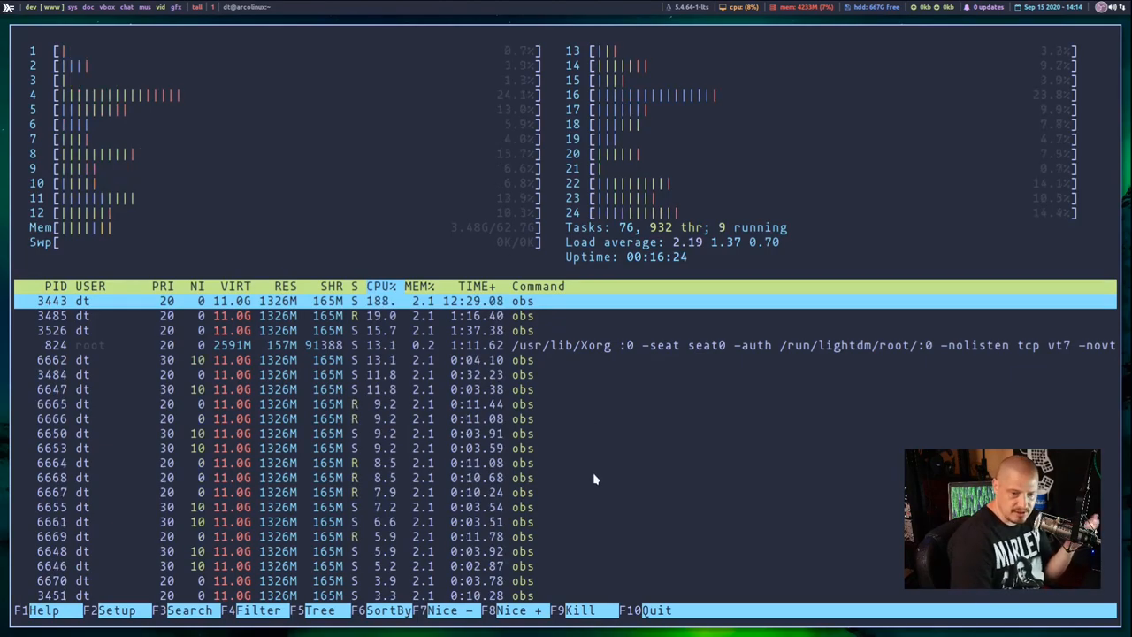
{"action": "key", "text": "q"}
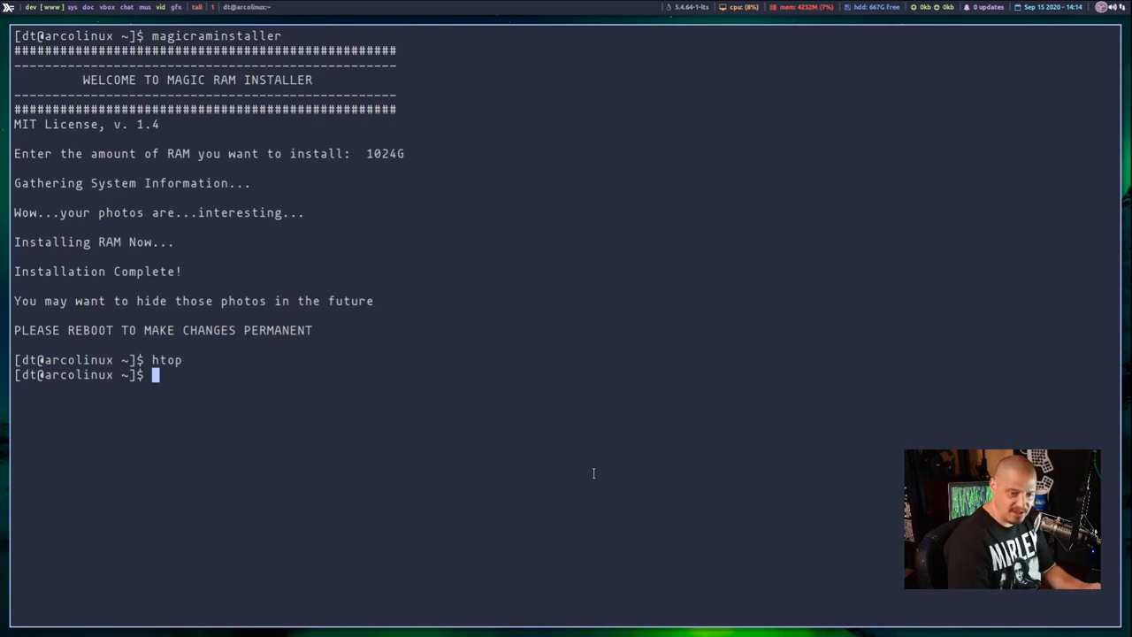
{"action": "mouse_move", "coordinate": [612, 409]}
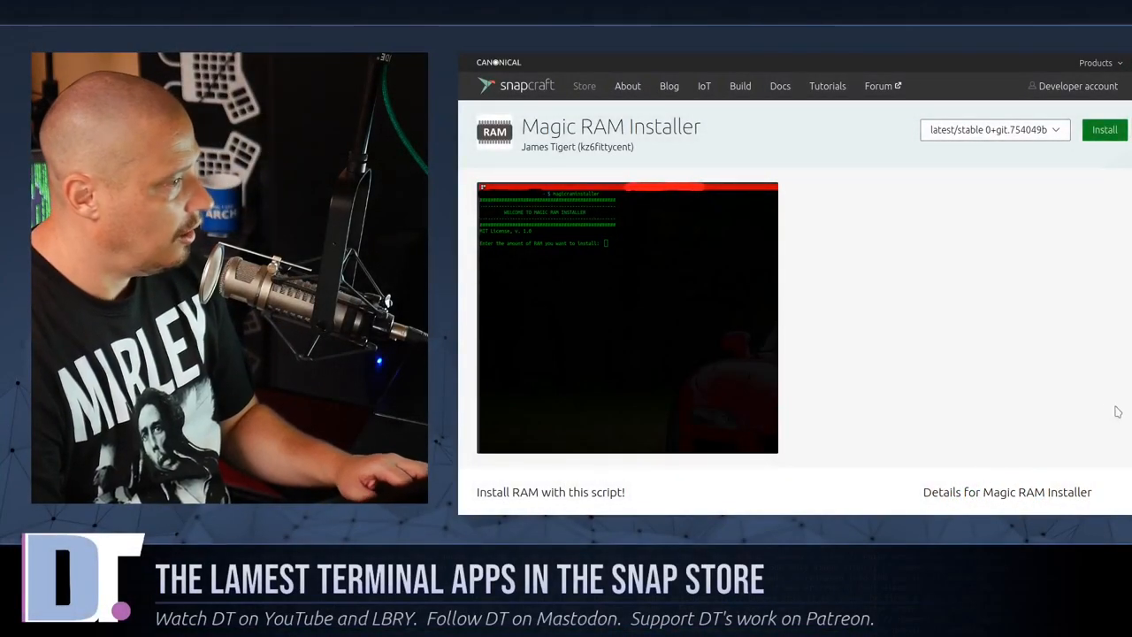
{"action": "mouse_move", "coordinate": [976, 297]}
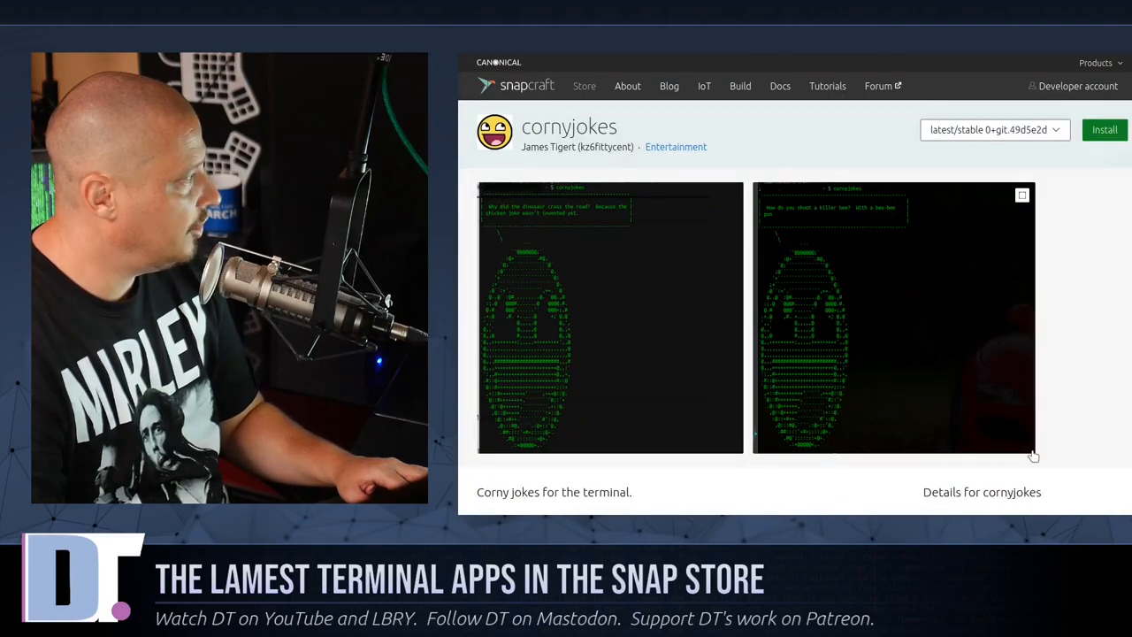
{"action": "mouse_move", "coordinate": [1032, 452]}
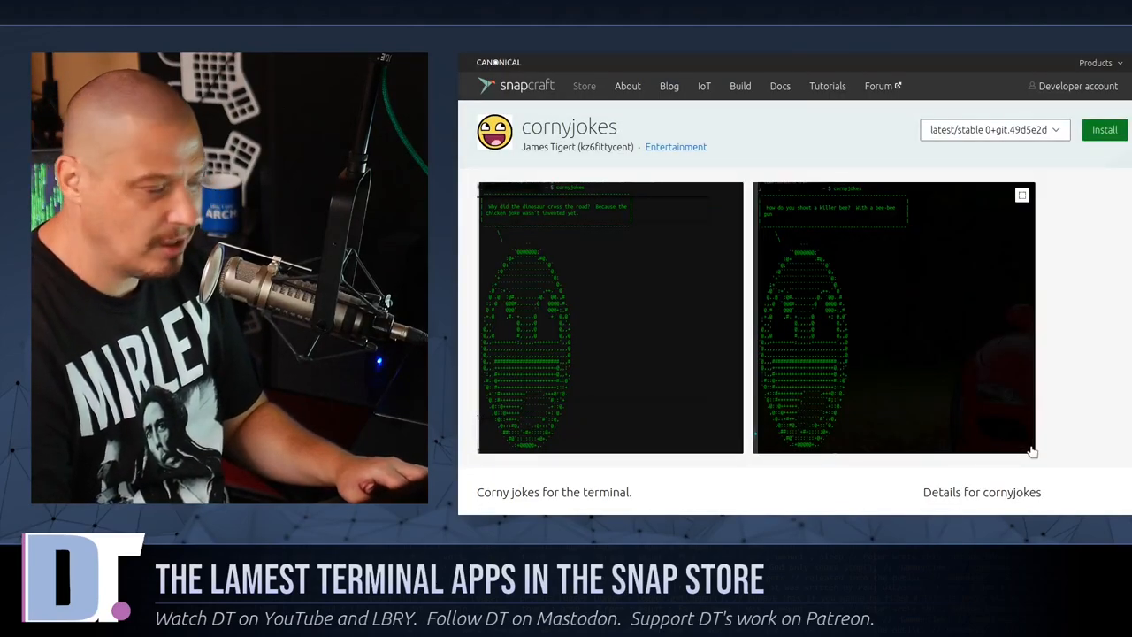